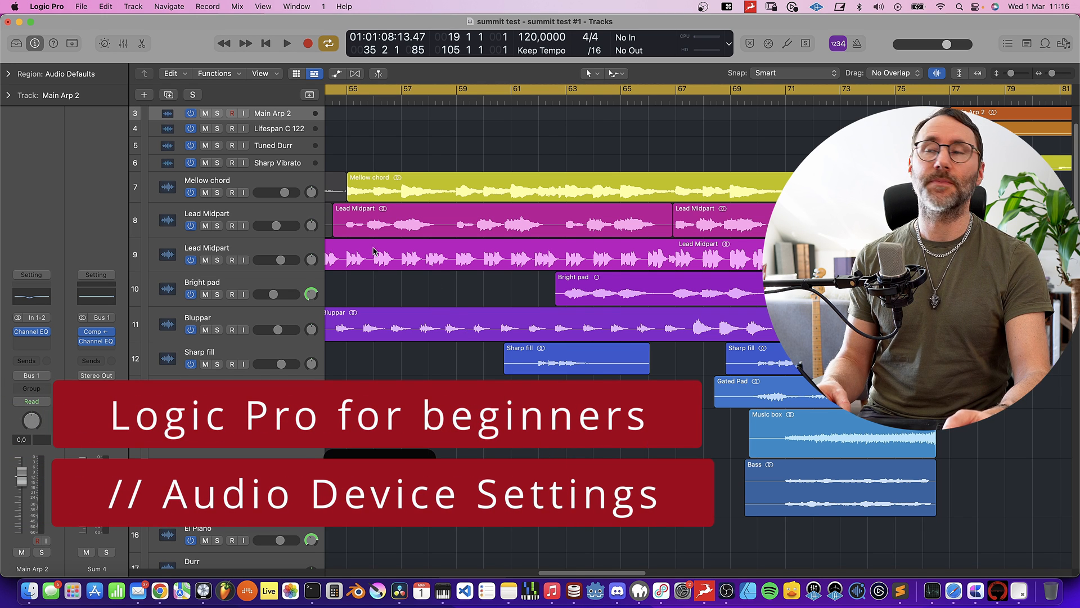
- Reach the Audio settings Devices page from the Logic Pro settings menu
left_click(46, 6)
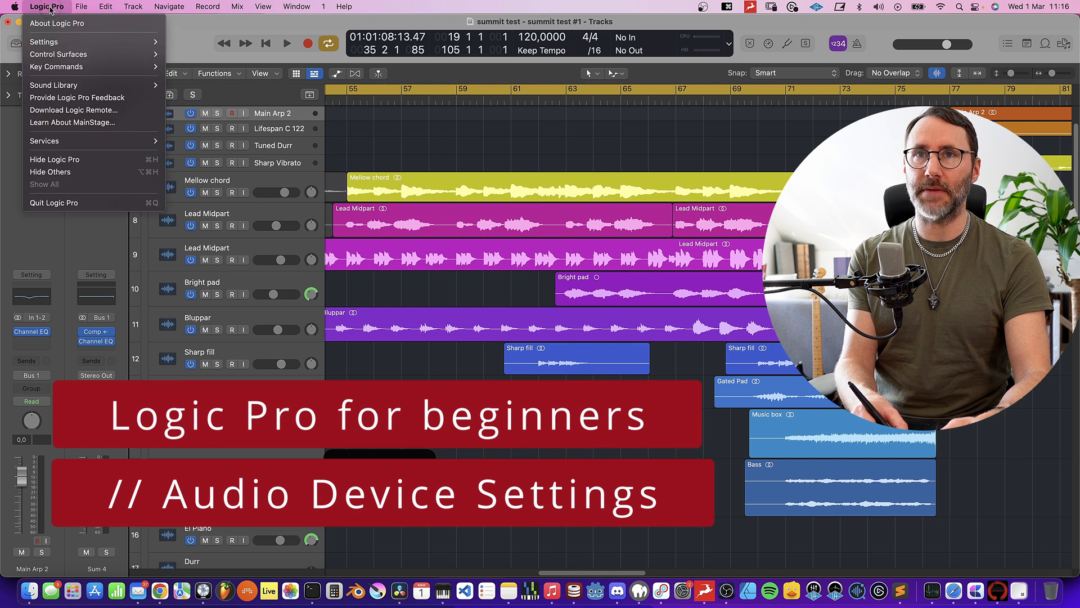
left_click(43, 41)
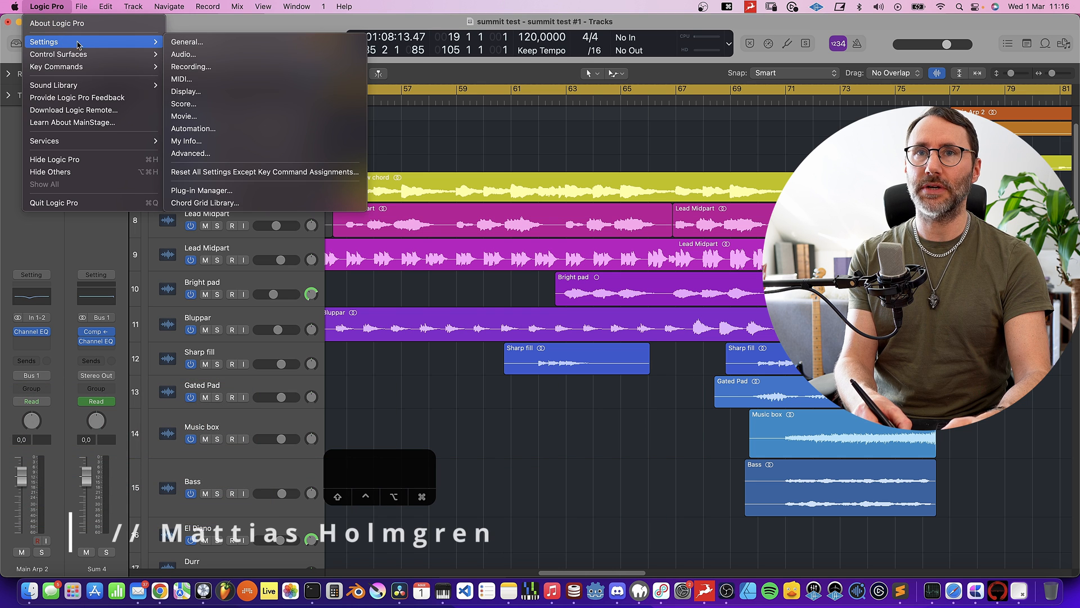
mouse_move(184, 54)
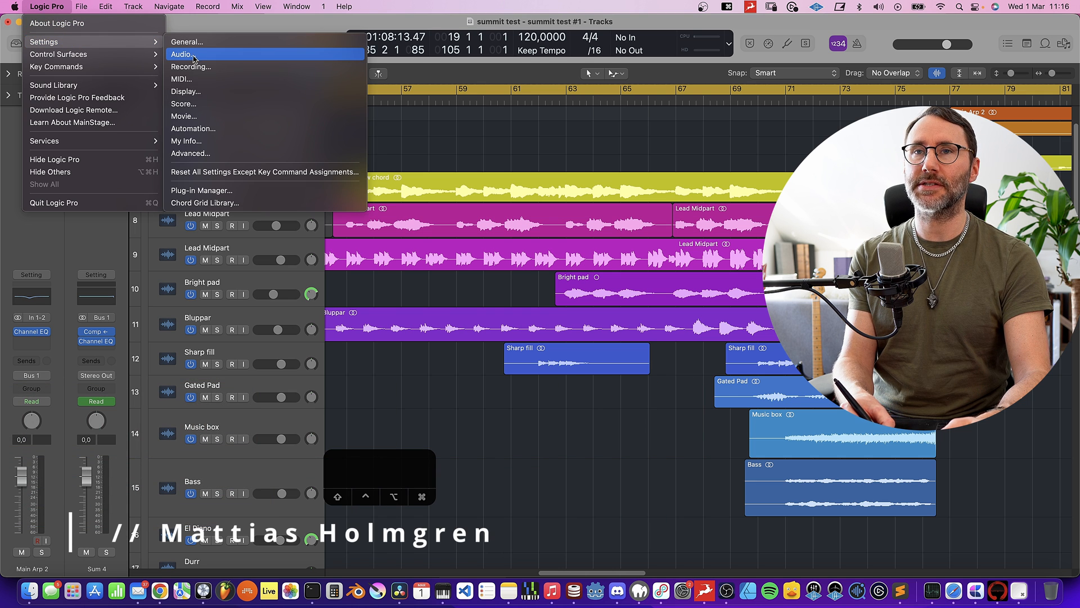
left_click(183, 54)
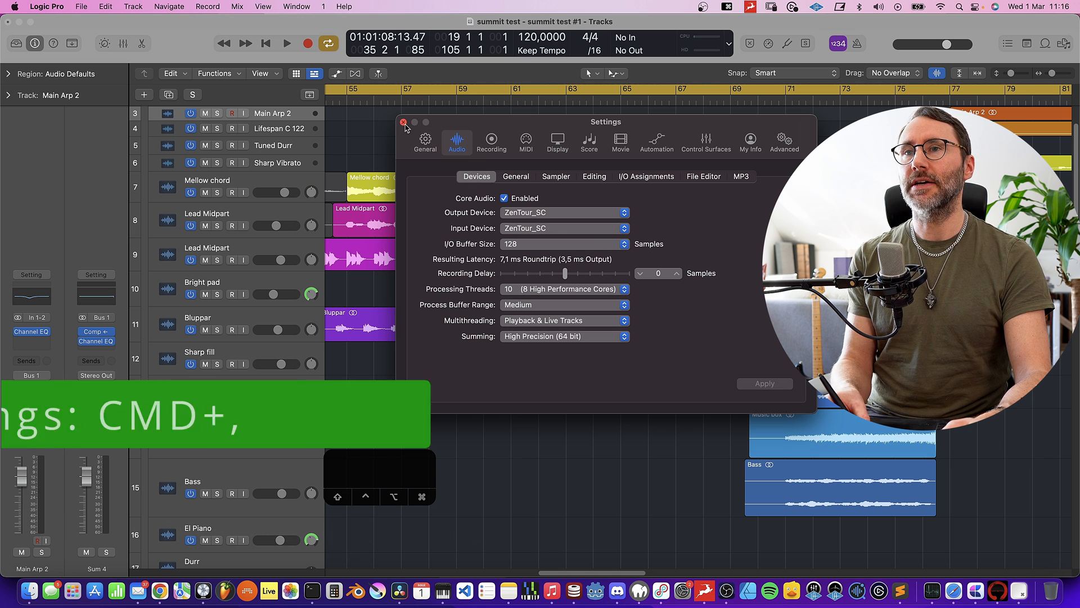
- Reopen settings with Cmd+, and choose MacBook Pro Microphone as the input device
left_click(404, 121)
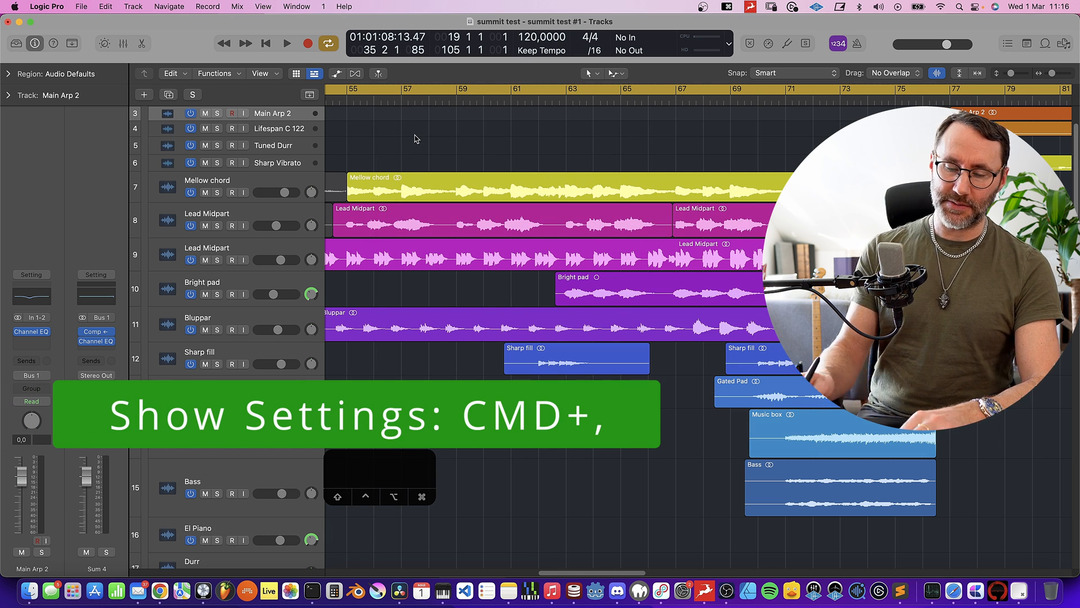
key("cmd+,")
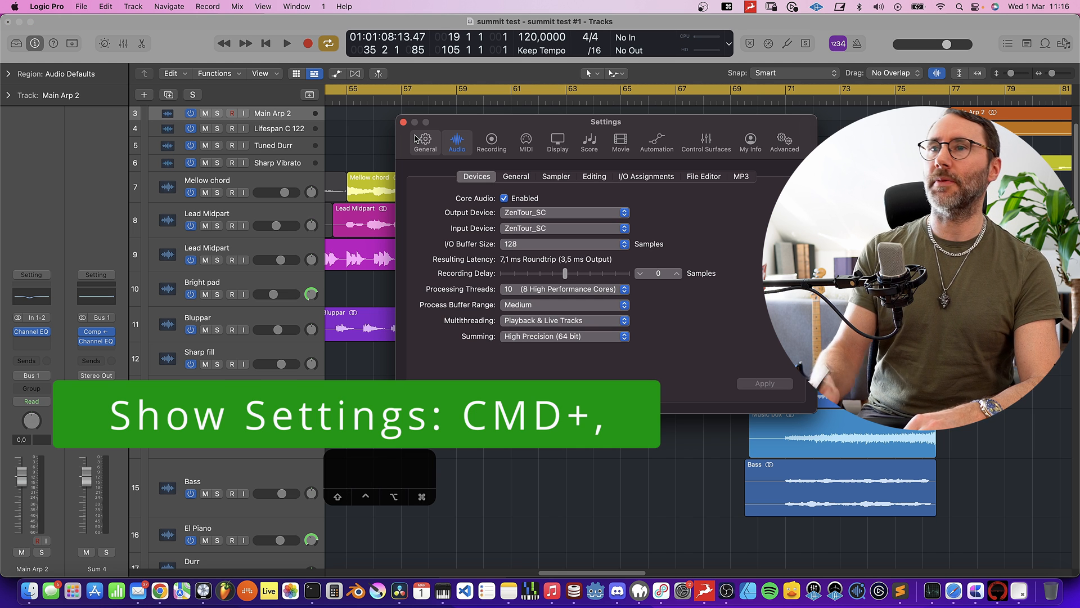
left_click(562, 213)
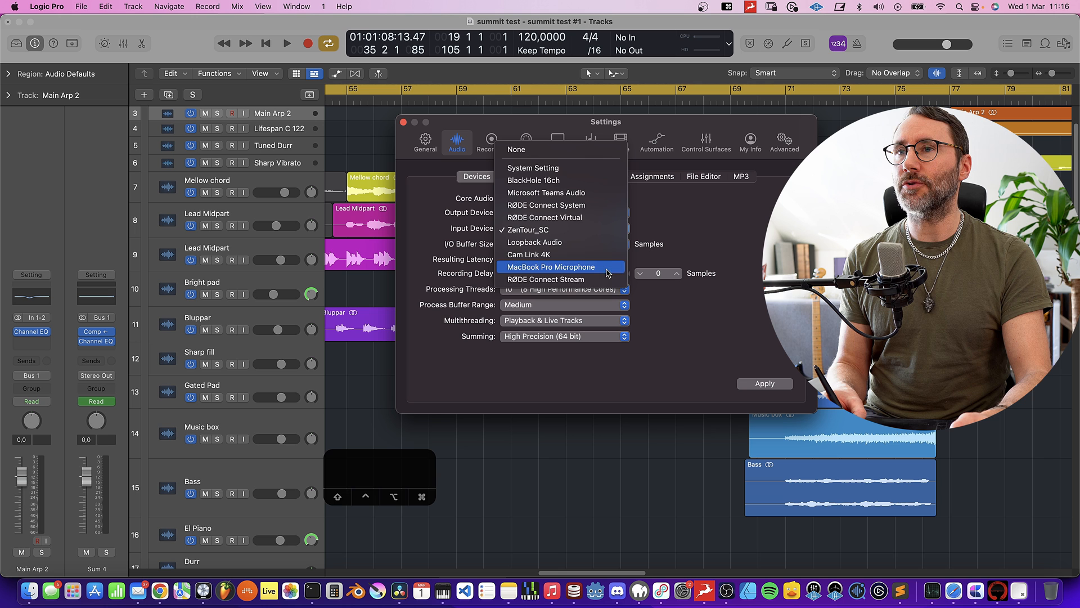
left_click(550, 266)
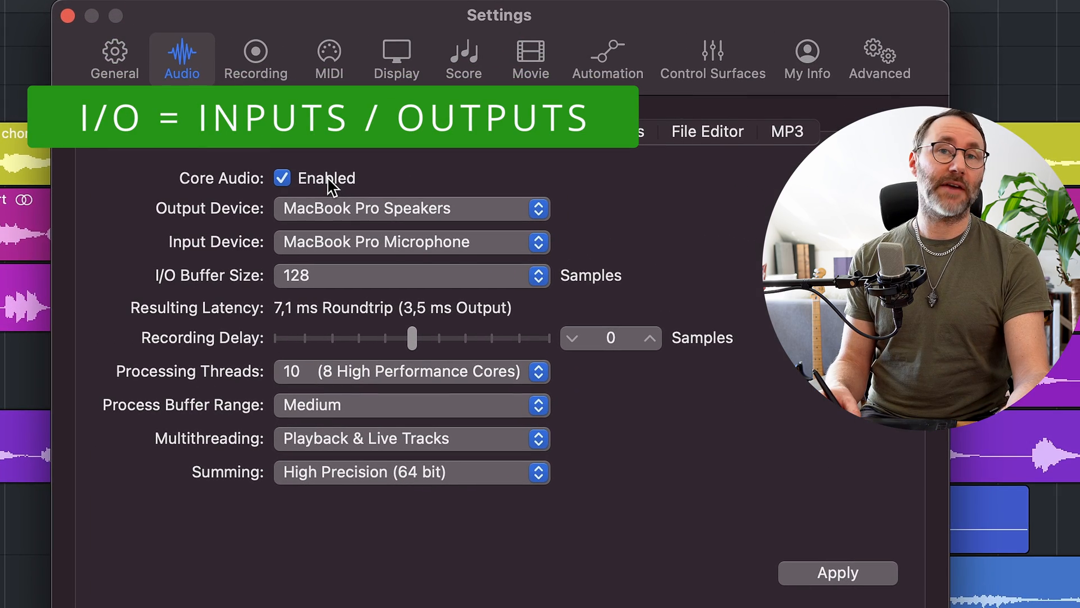
mouse_move(237, 203)
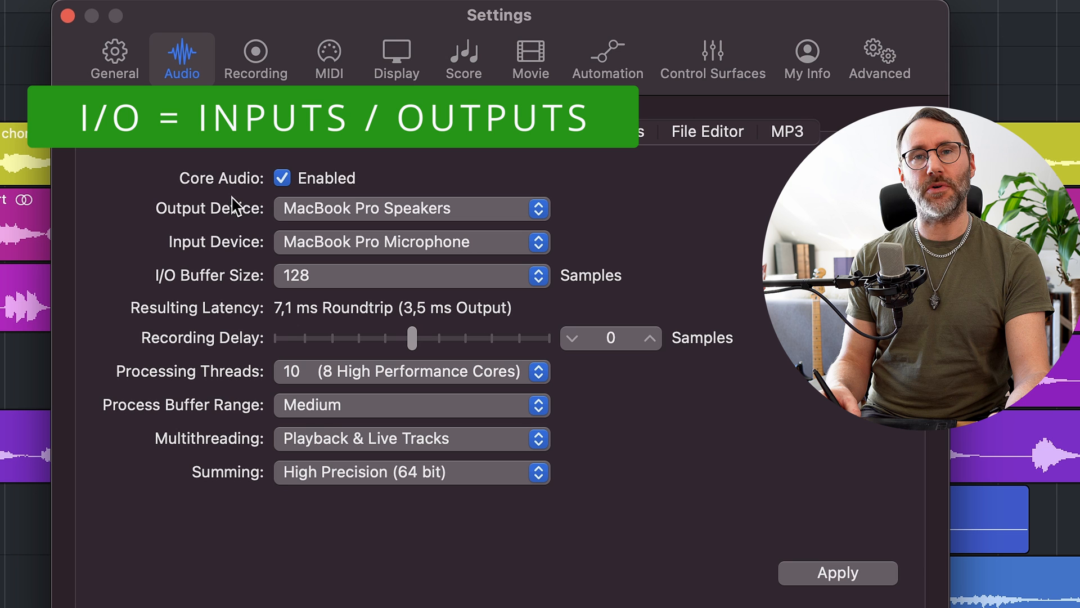
mouse_move(293, 249)
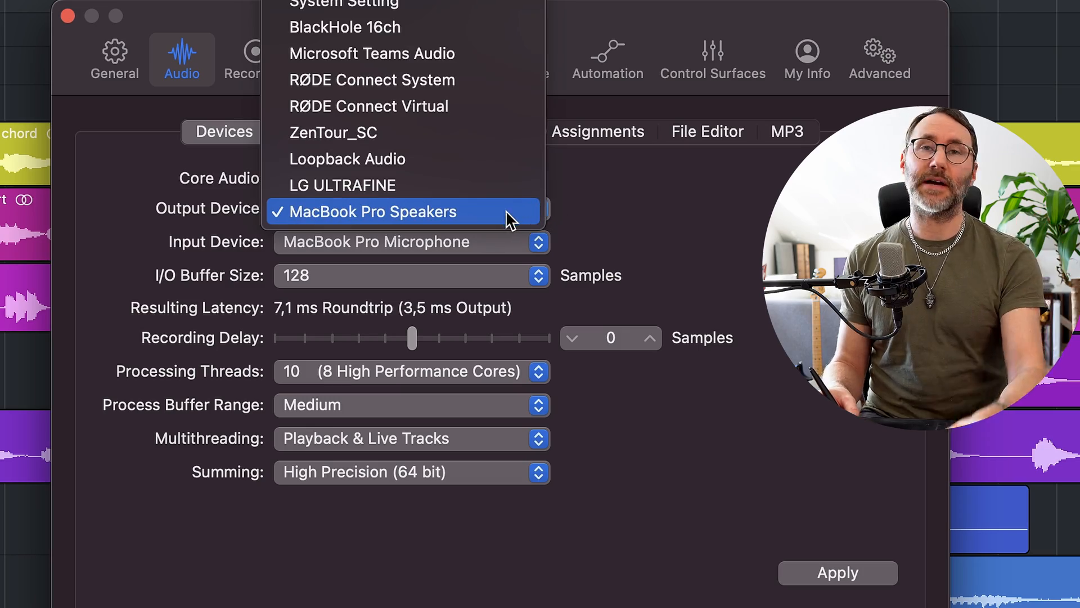
left_click(370, 211)
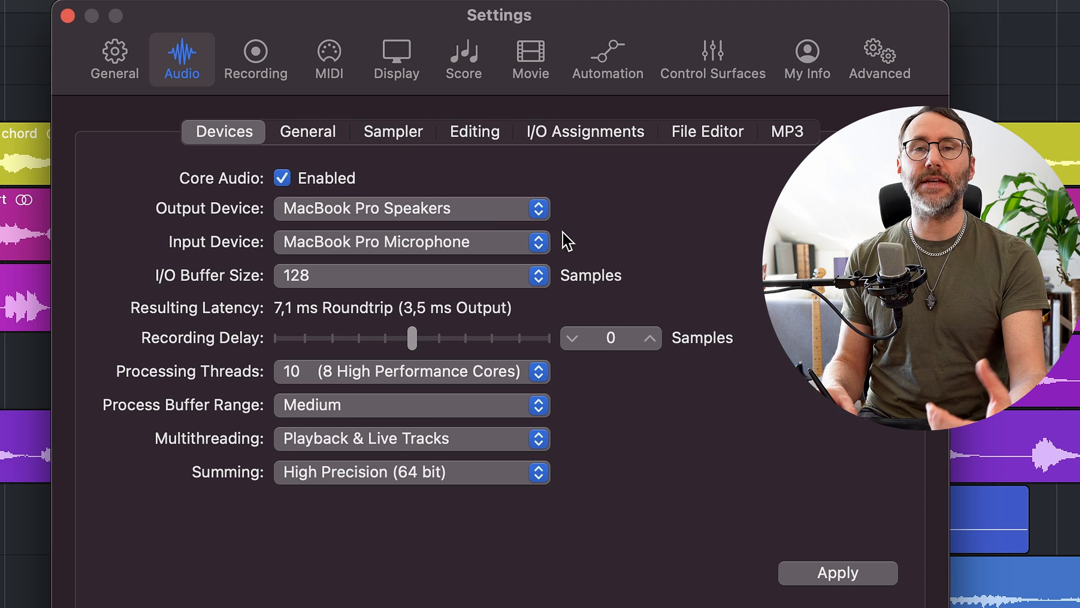
mouse_move(582, 227)
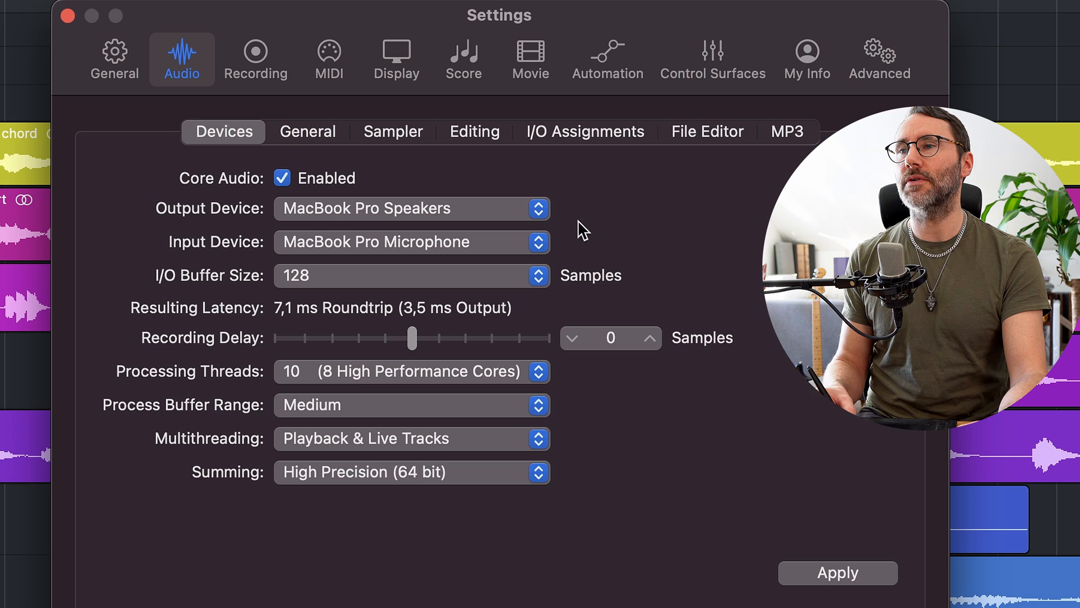
mouse_move(541, 244)
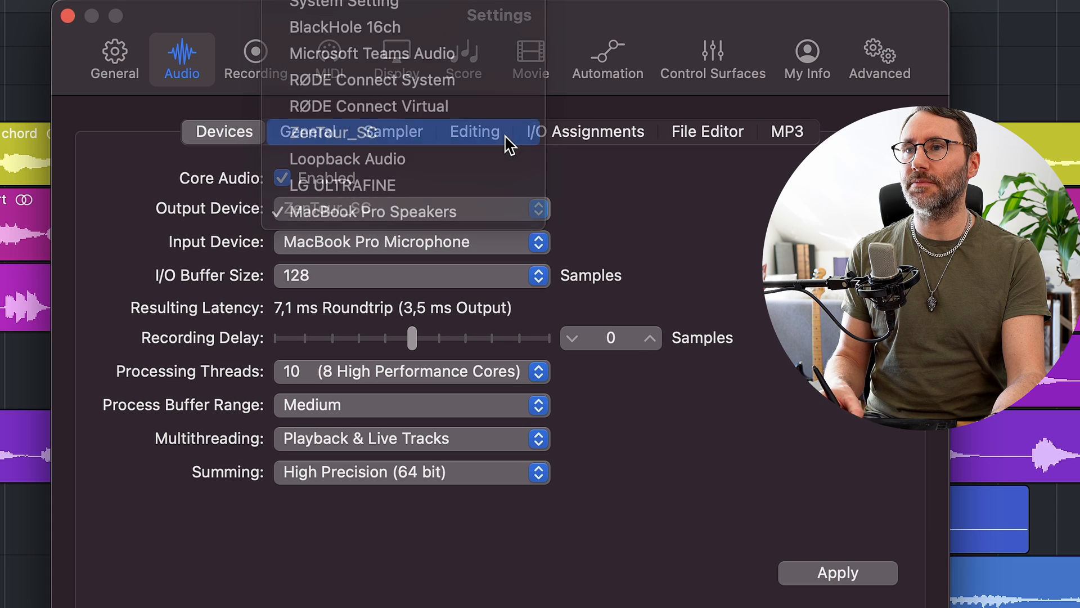
- Set ZenTour_SC as the output device alongside the ZenTour_SC input
left_click(354, 131)
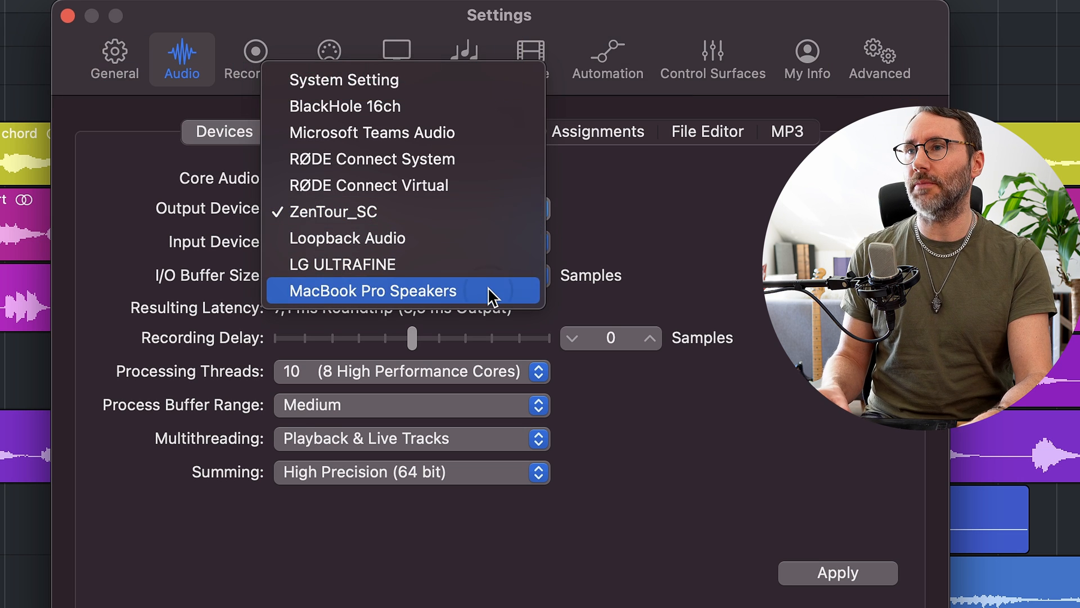
left_click(370, 291)
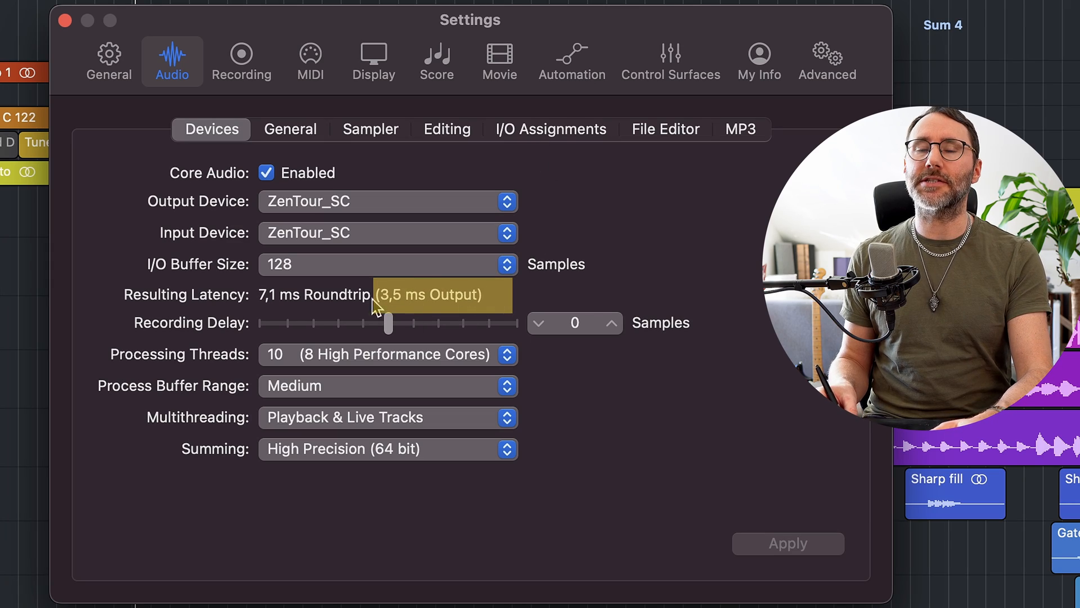
mouse_move(493, 310)
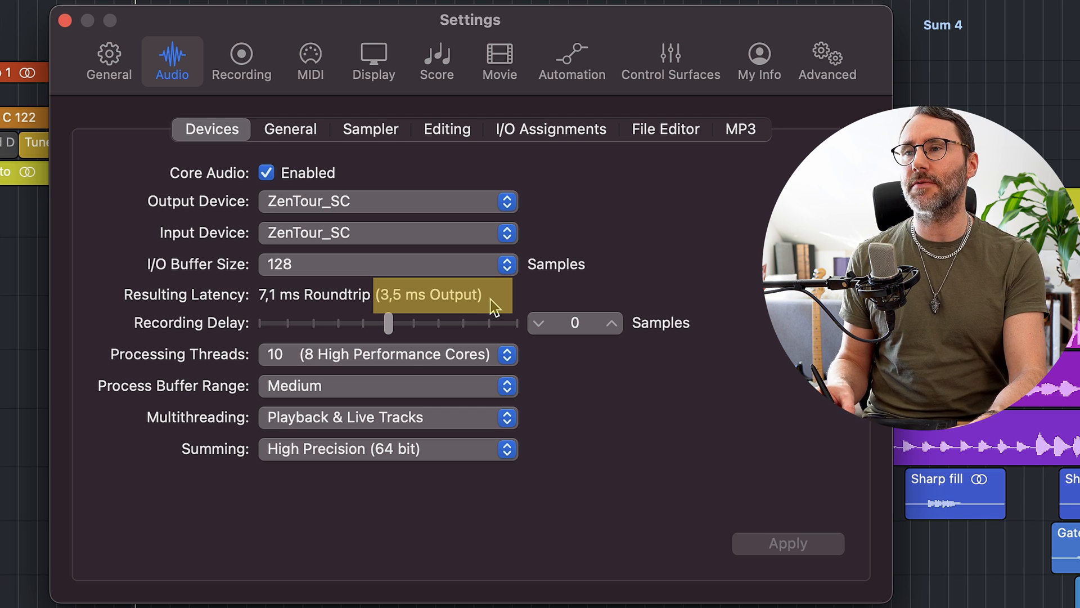
mouse_move(200, 330)
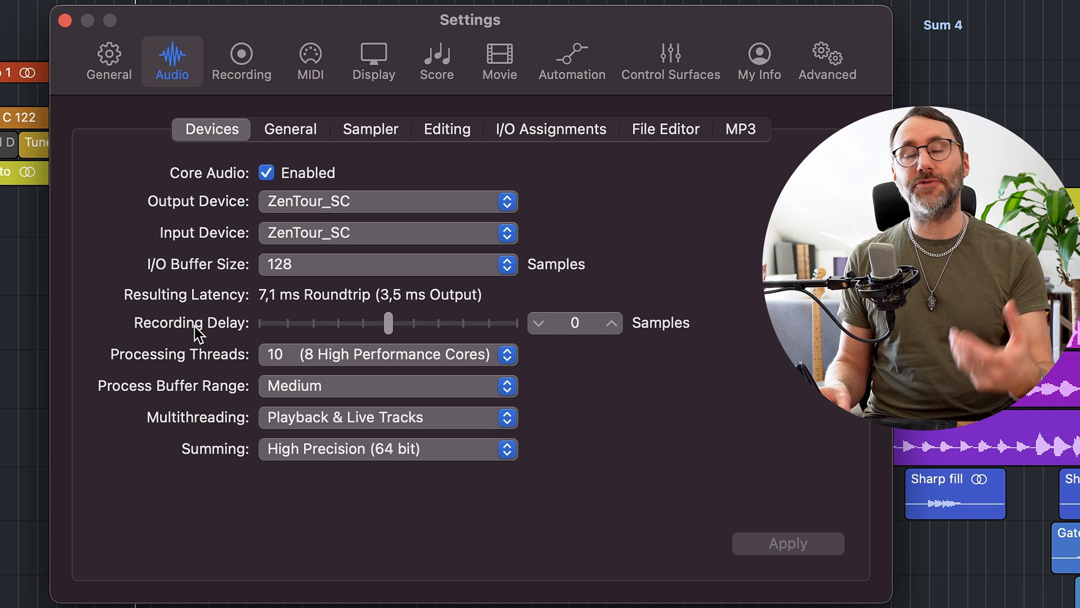
mouse_move(313, 301)
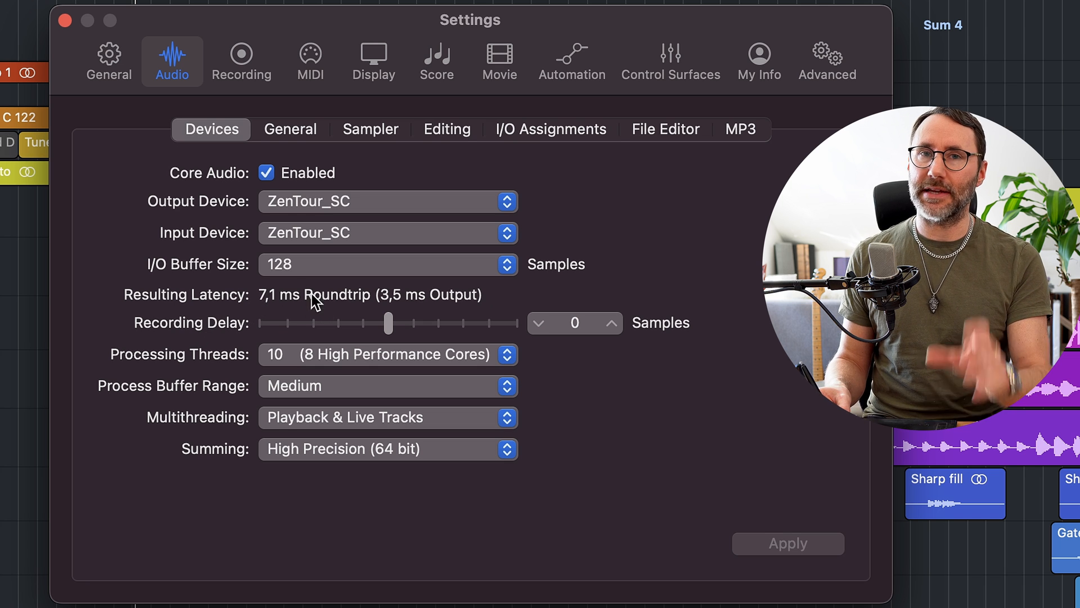
mouse_move(305, 306)
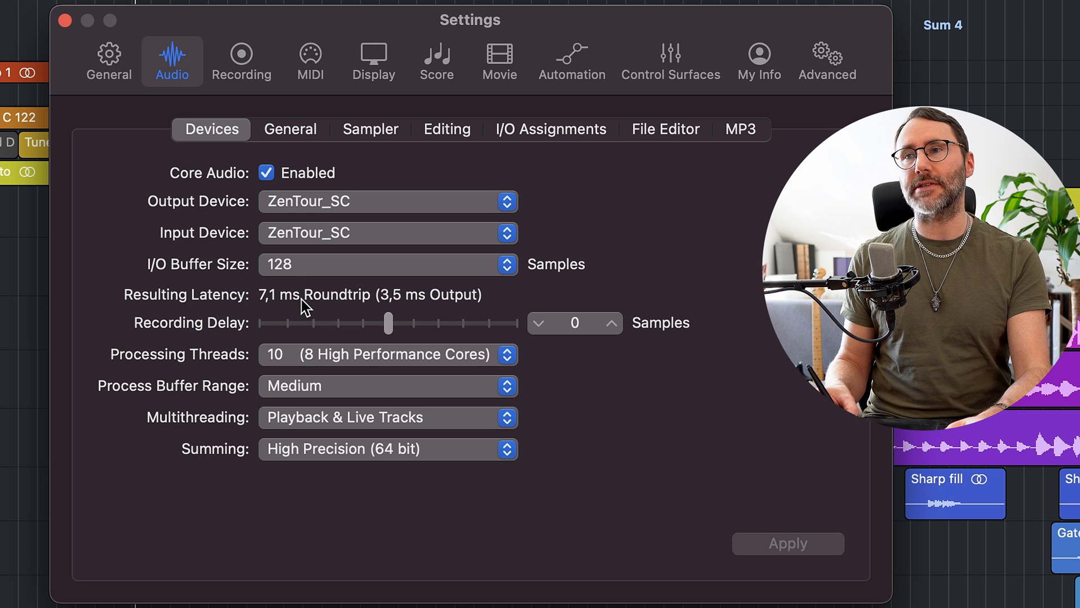
mouse_move(335, 290)
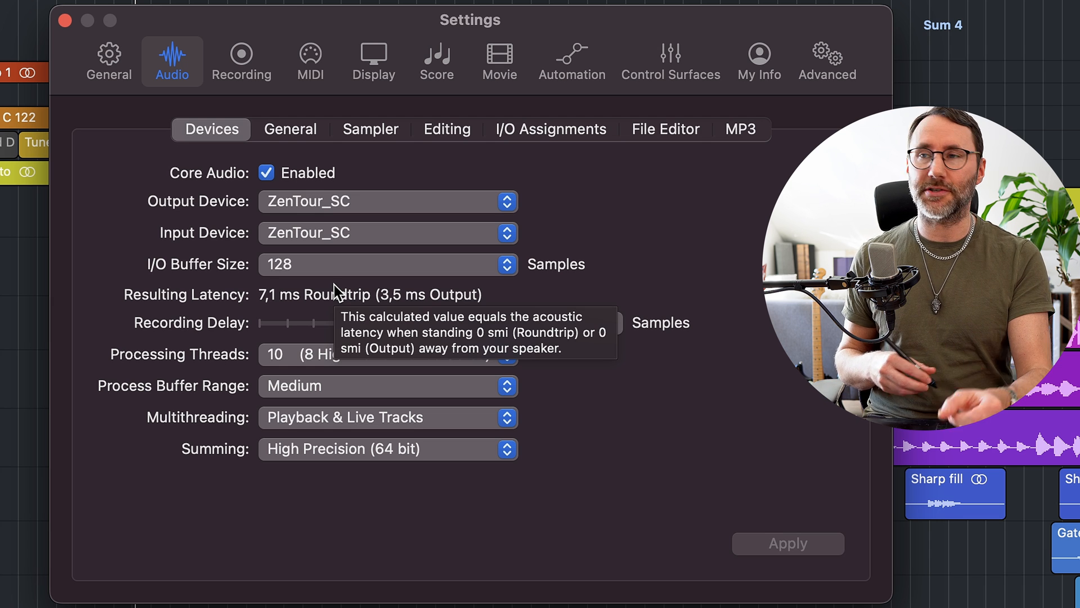
mouse_move(205, 390)
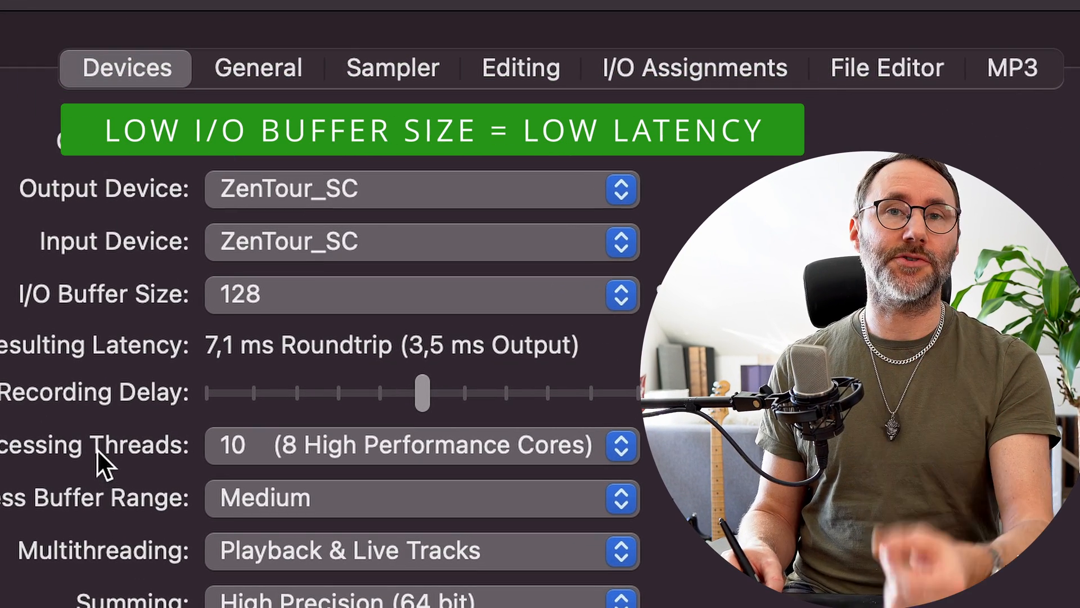
mouse_move(623, 286)
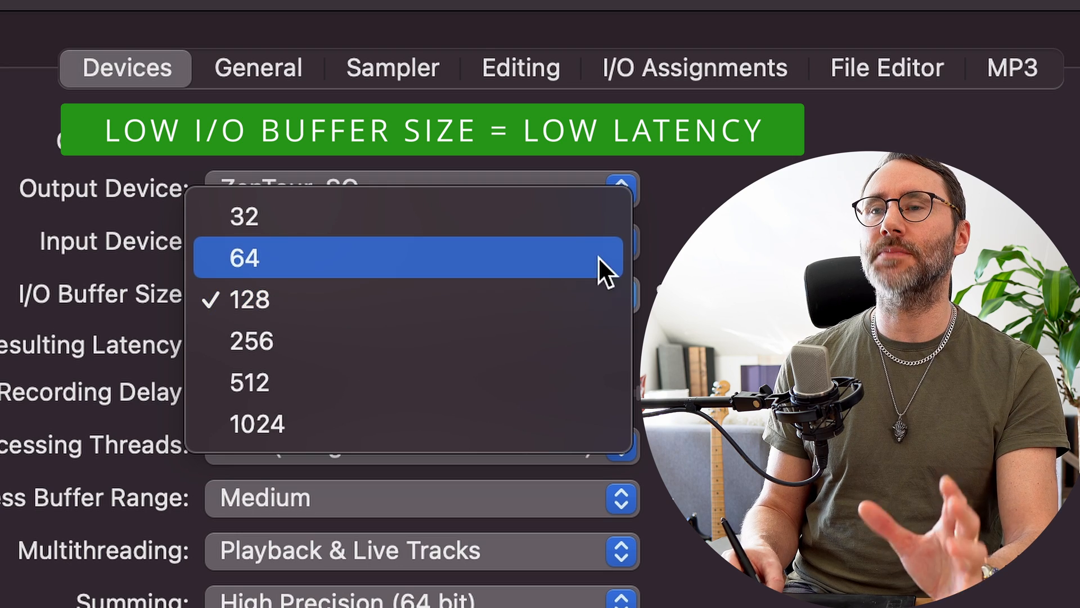
- Try 32- and 64-sample I/O buffers, then settle on 128 samples
left_click(243, 256)
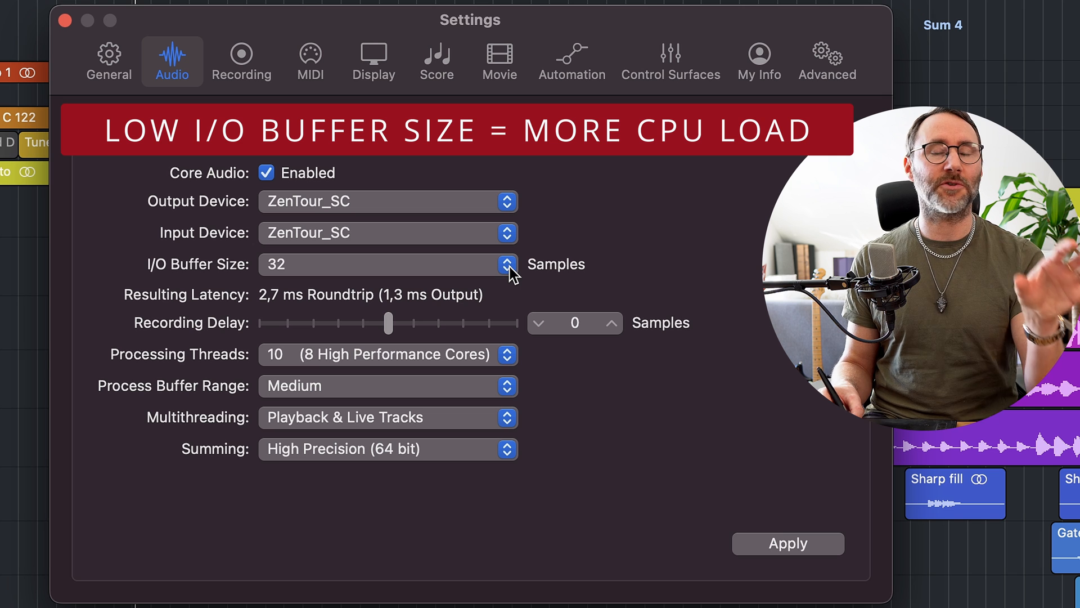
left_click(506, 264)
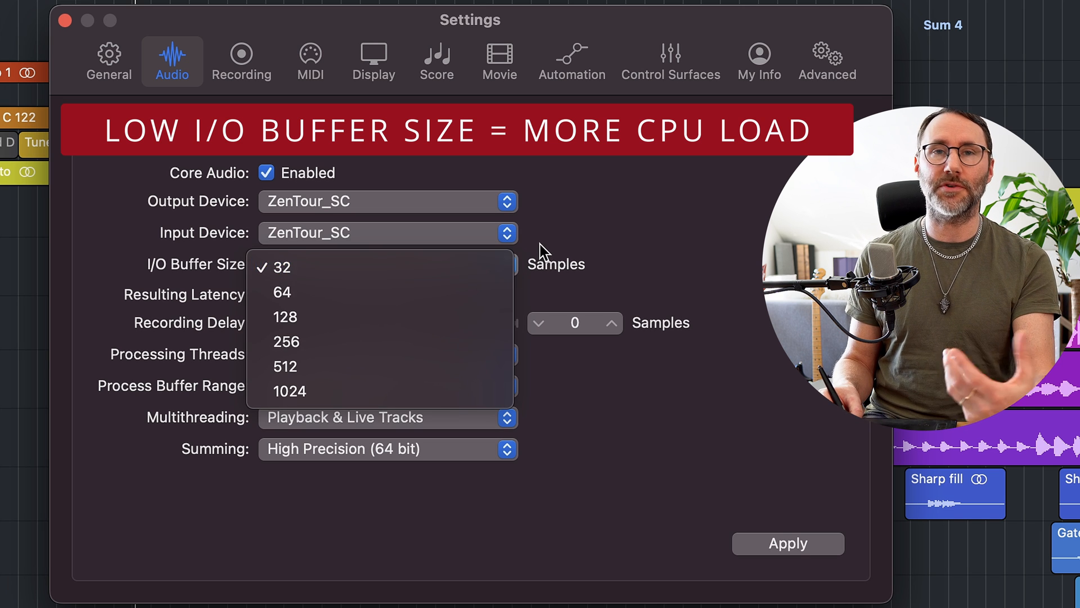
mouse_move(448, 293)
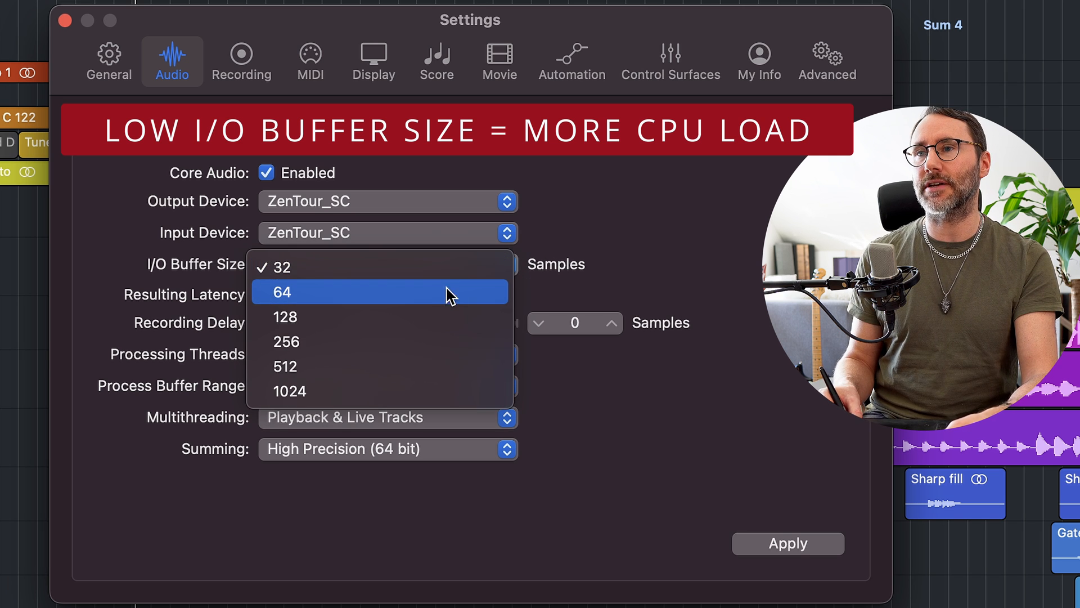
left_click(280, 291)
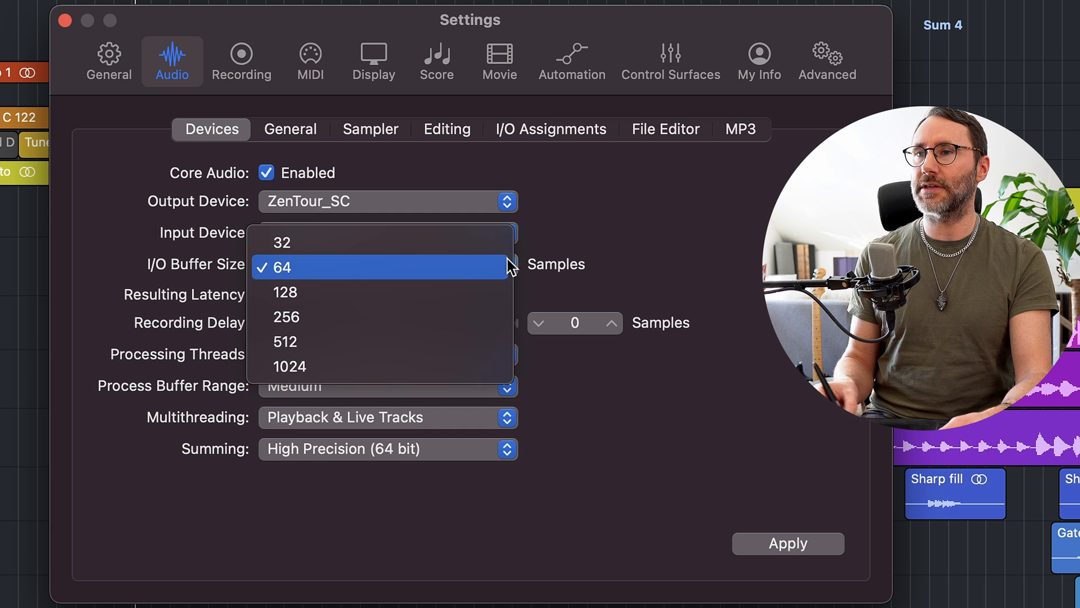
left_click(285, 292)
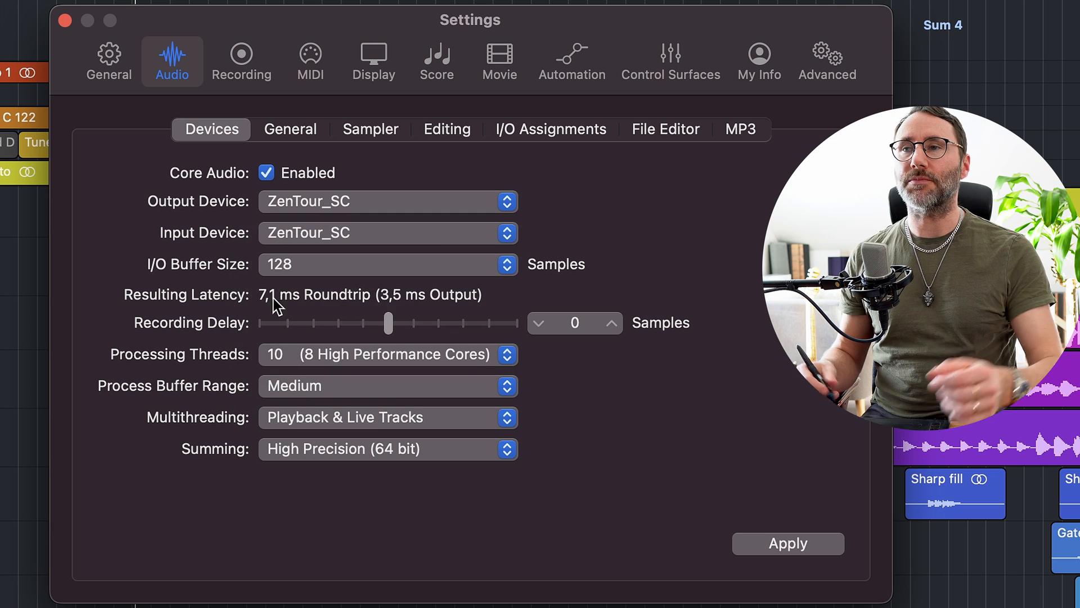
mouse_move(548, 241)
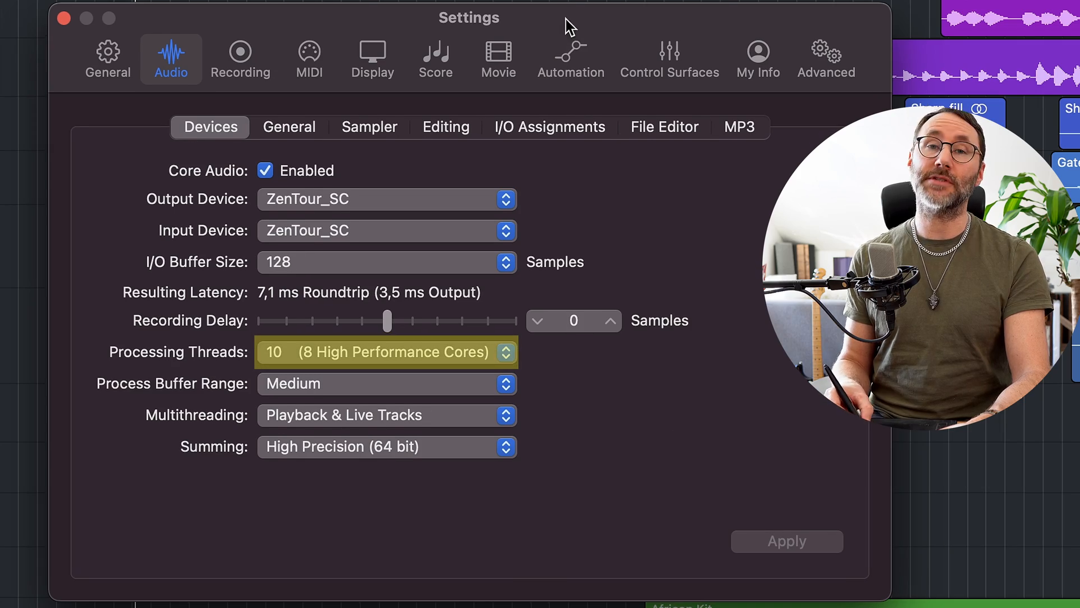
mouse_move(483, 372)
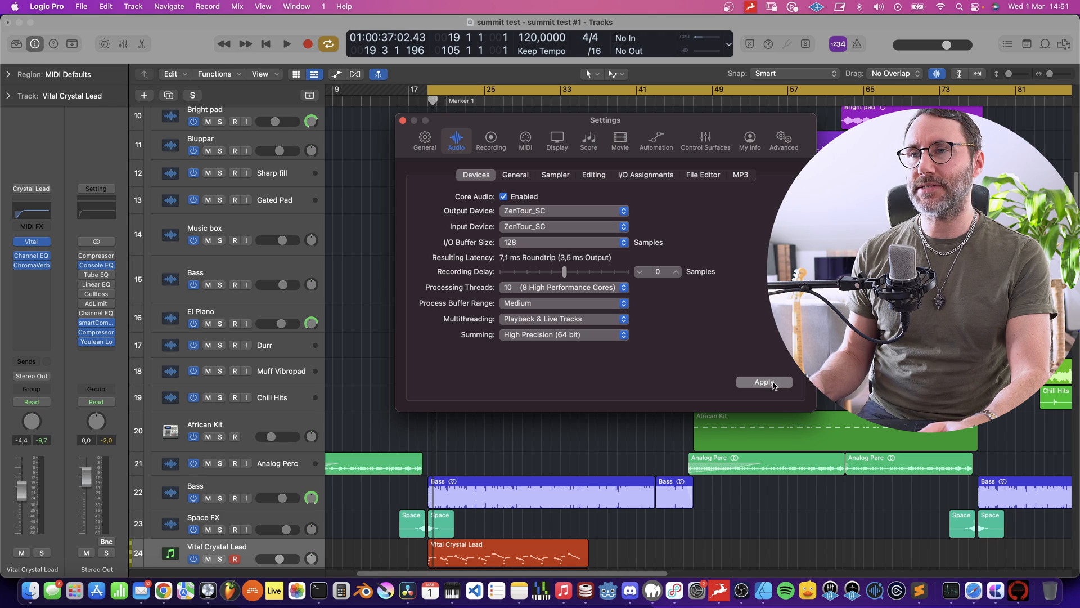
- Apply the ZenTour_SC devices and 128-sample buffer settings
left_click(763, 382)
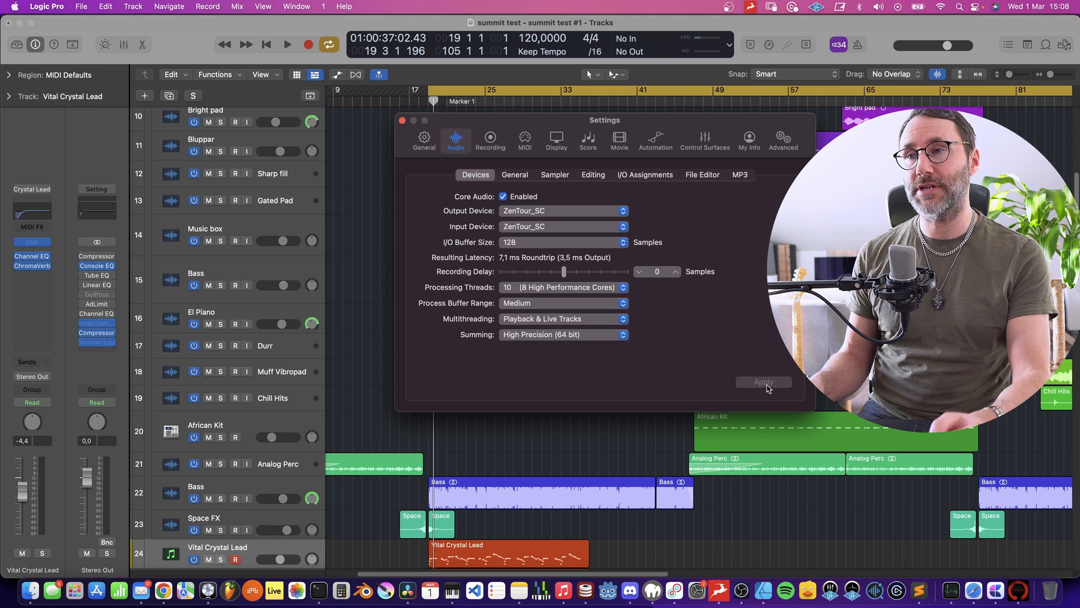